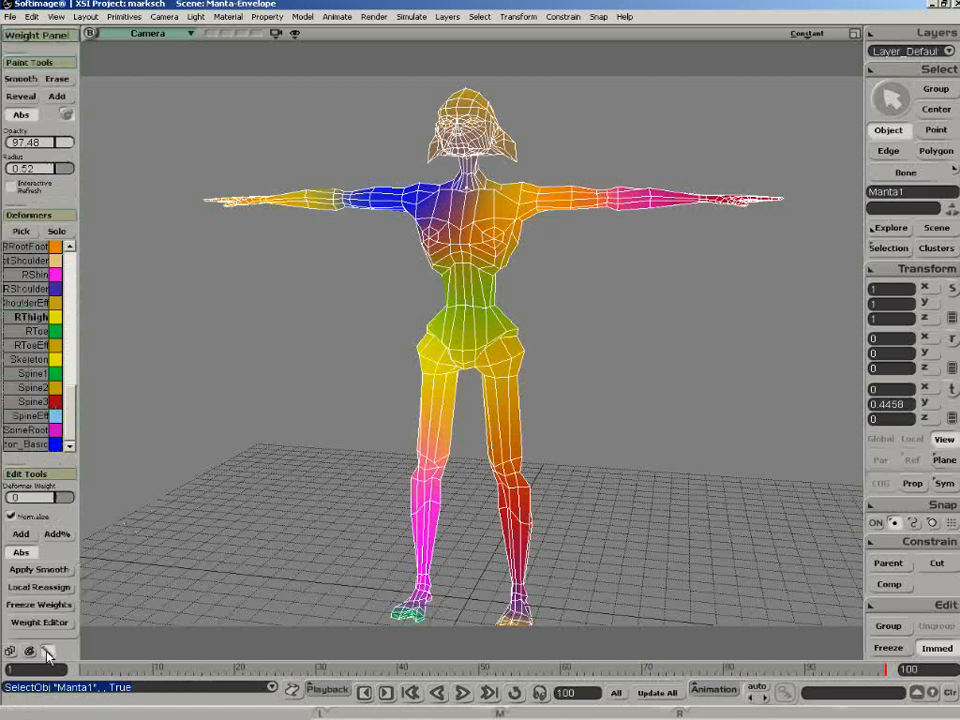
{"action": "mouse_move", "coordinate": [30, 37]}
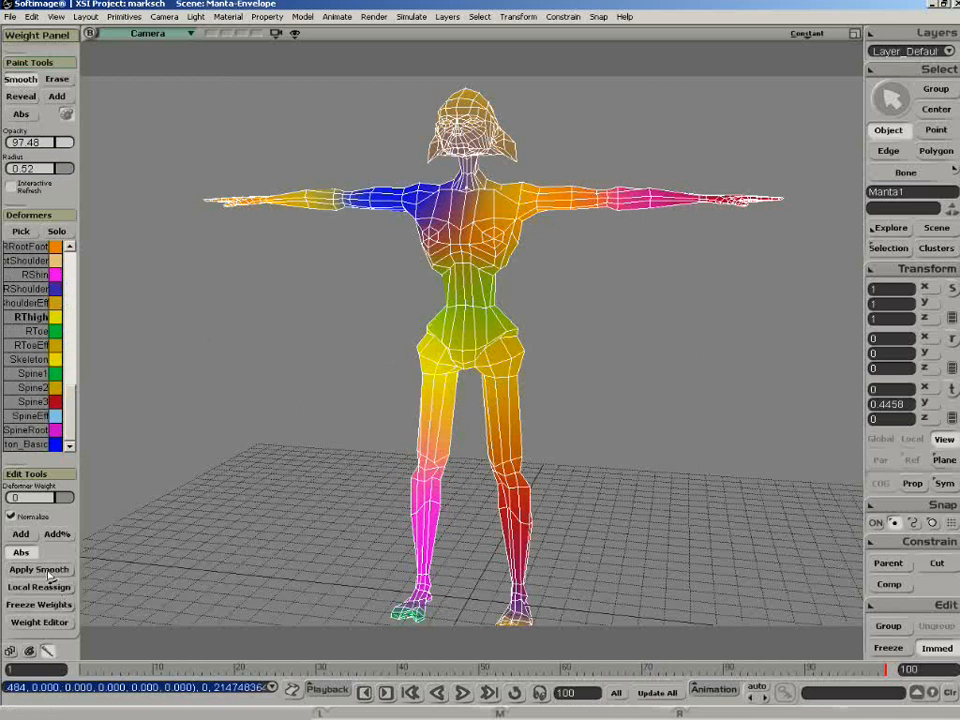
- Apply a Smooth Envelope Weight Operator to Manta1's envelope, showing depth 1 and distance scaling 4
{"action": "left_click", "coordinate": [38, 570]}
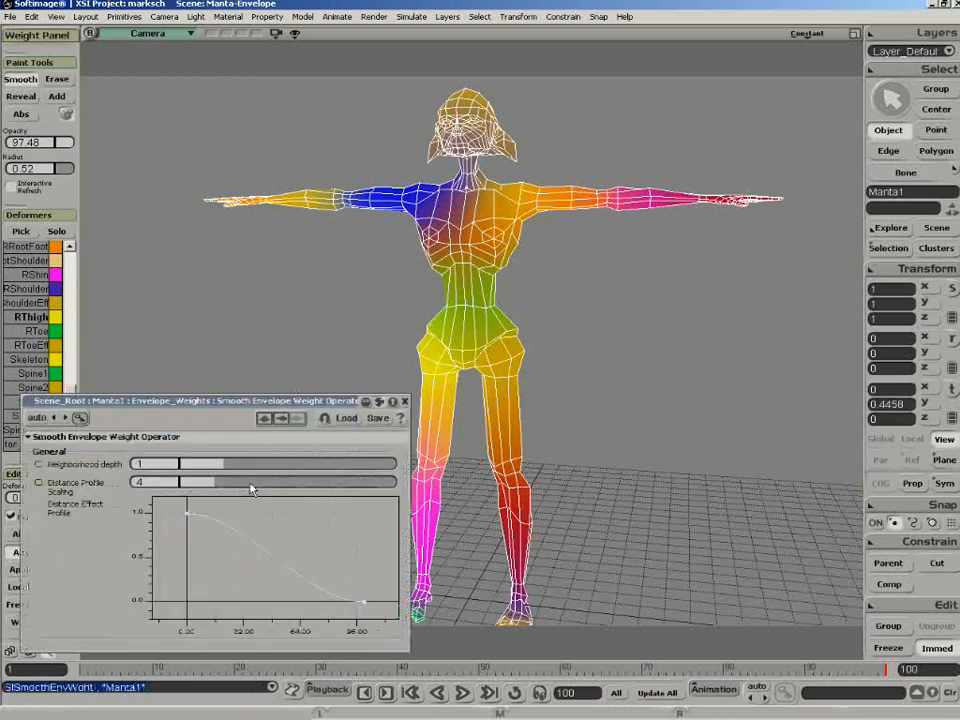